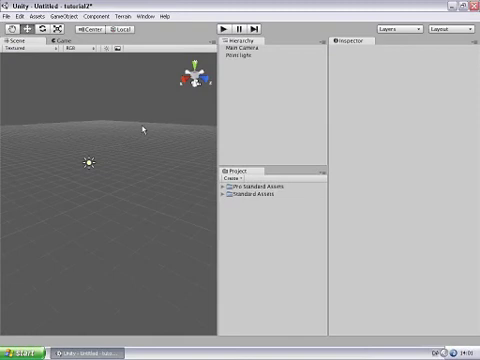
{"action": "mouse_move", "coordinate": [60, 108]}
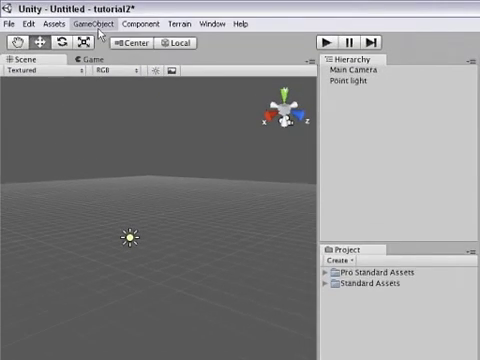
Step: Add a Cube primitive to the empty scene via GameObject > Create Other
{"action": "left_click", "coordinate": [98, 24]}
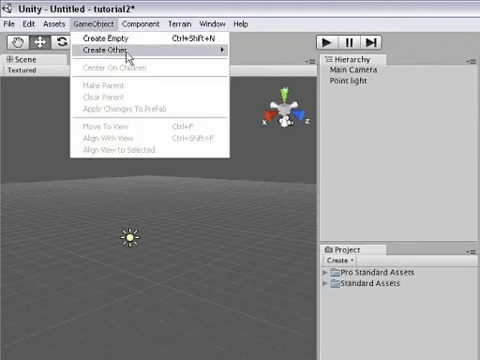
{"action": "left_click", "coordinate": [110, 48]}
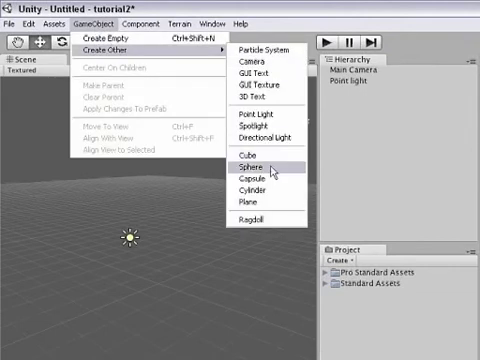
{"action": "left_click", "coordinate": [240, 156]}
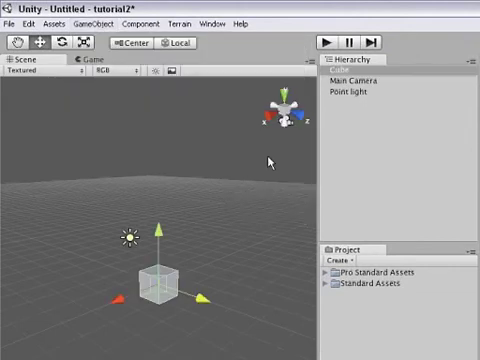
Step: Scale the cube into a long, low box for the car body
{"action": "left_click", "coordinate": [80, 44]}
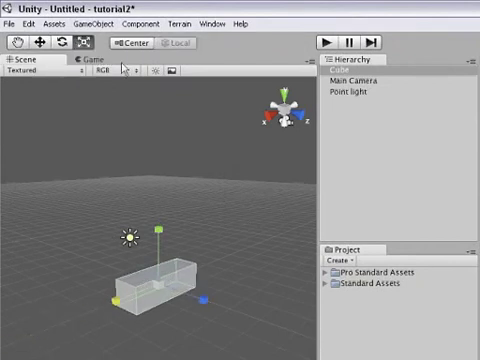
{"action": "left_click", "coordinate": [102, 24]}
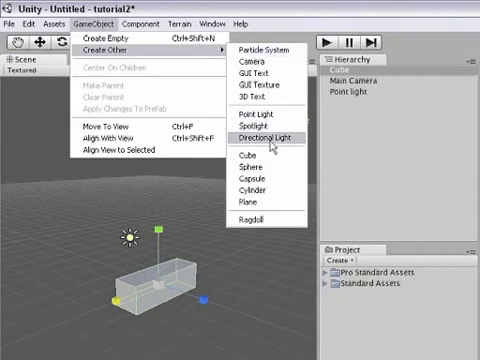
{"action": "mouse_move", "coordinate": [270, 188]}
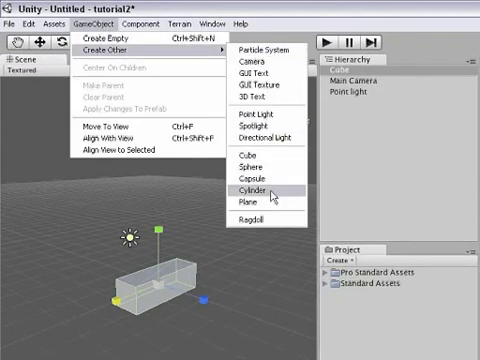
Step: Add a Cylinder rotated 90 degrees as a wheel beside the box and duplicate it
{"action": "left_click", "coordinate": [250, 188]}
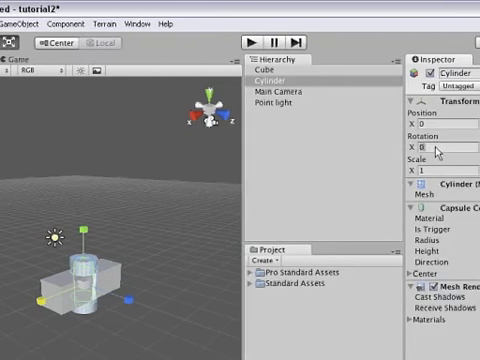
{"action": "type", "text": "90"}
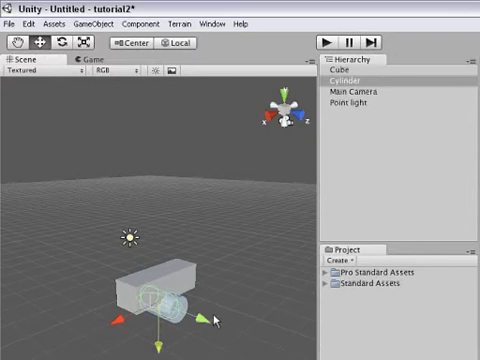
{"action": "left_click", "coordinate": [356, 80]}
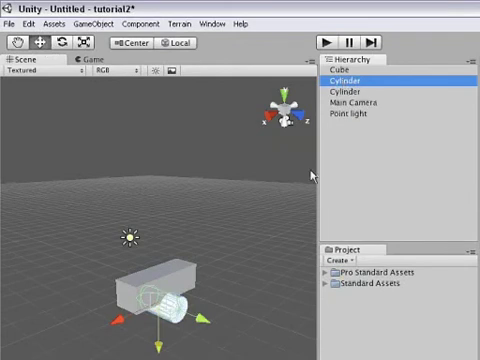
Step: Move the duplicated wheel cylinder to the other end of the box body
{"action": "left_click", "coordinate": [358, 100]}
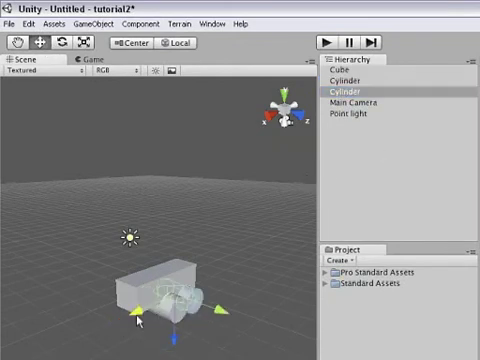
{"action": "left_click", "coordinate": [350, 78]}
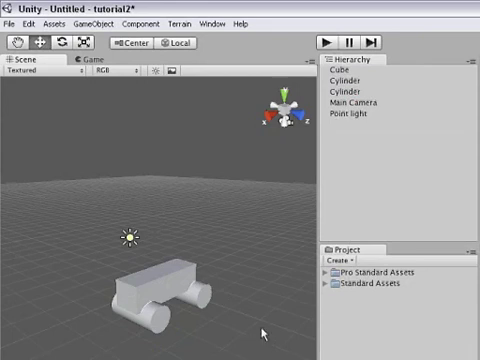
Step: Nudge a wheel cylinder so the box rests on wheels at its corners
{"action": "left_click", "coordinate": [344, 68]}
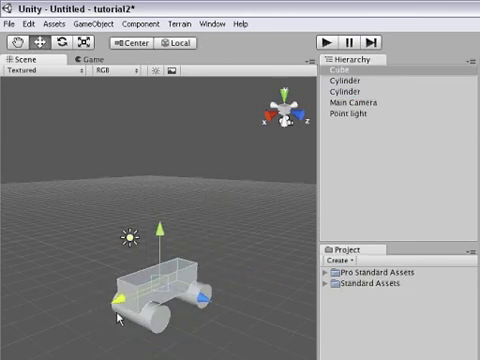
{"action": "mouse_move", "coordinate": [178, 328]}
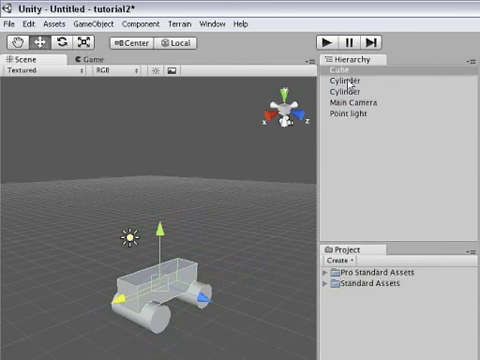
Step: Drag the wheel Cylinders onto Cube in the Hierarchy so they become its children
{"action": "left_click", "coordinate": [352, 80]}
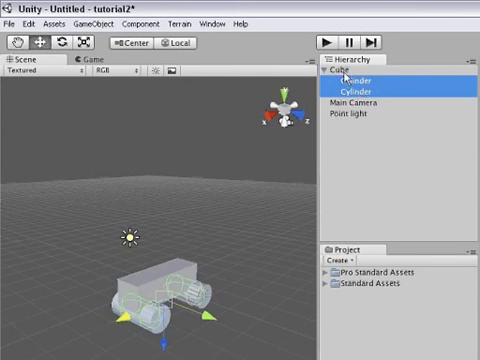
{"action": "left_click", "coordinate": [344, 72]}
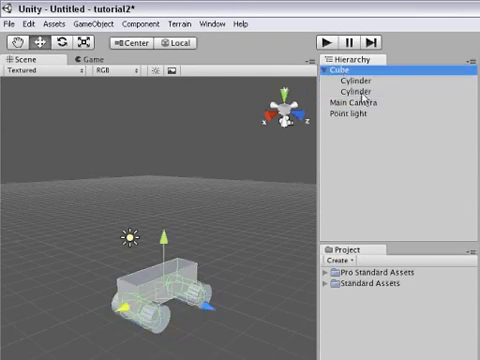